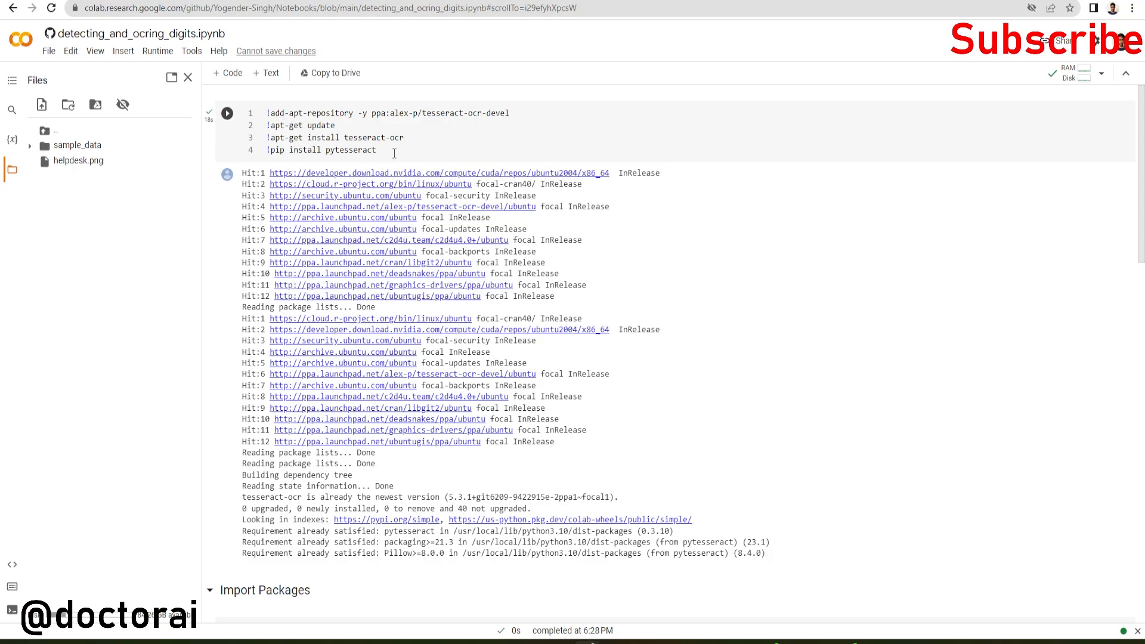
double_click(353, 150)
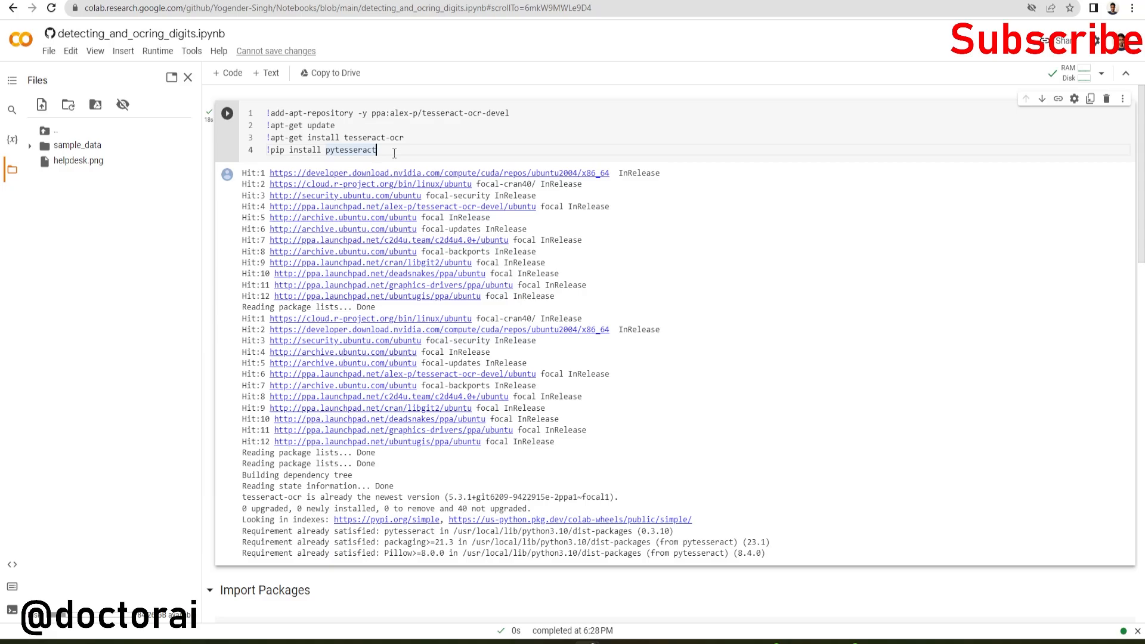
scroll("down", 3)
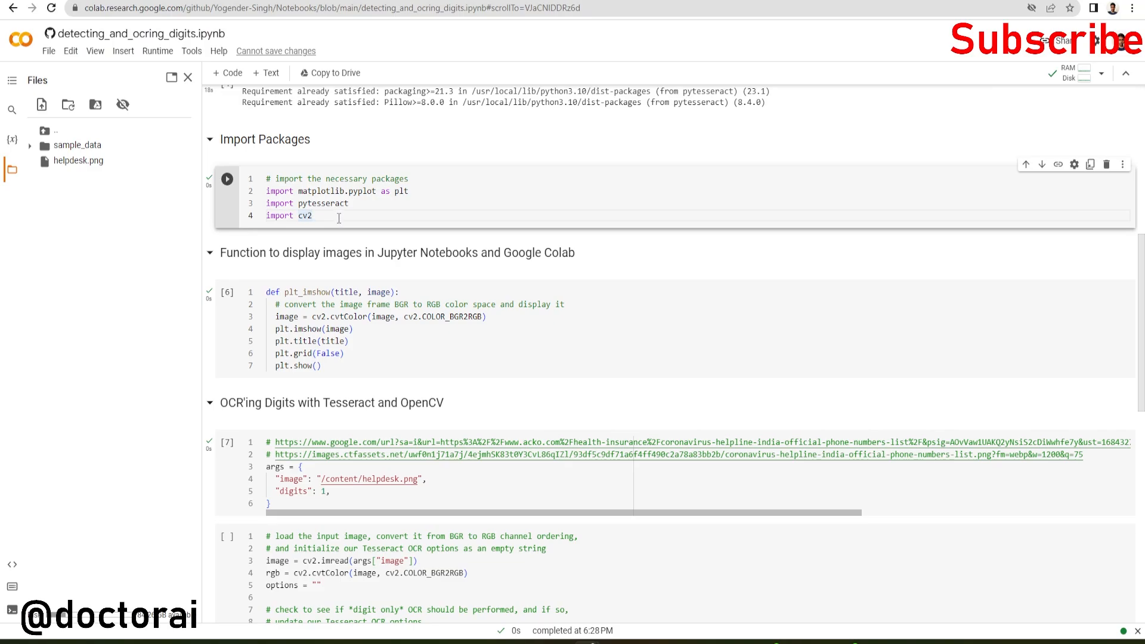
scroll("down", 3)
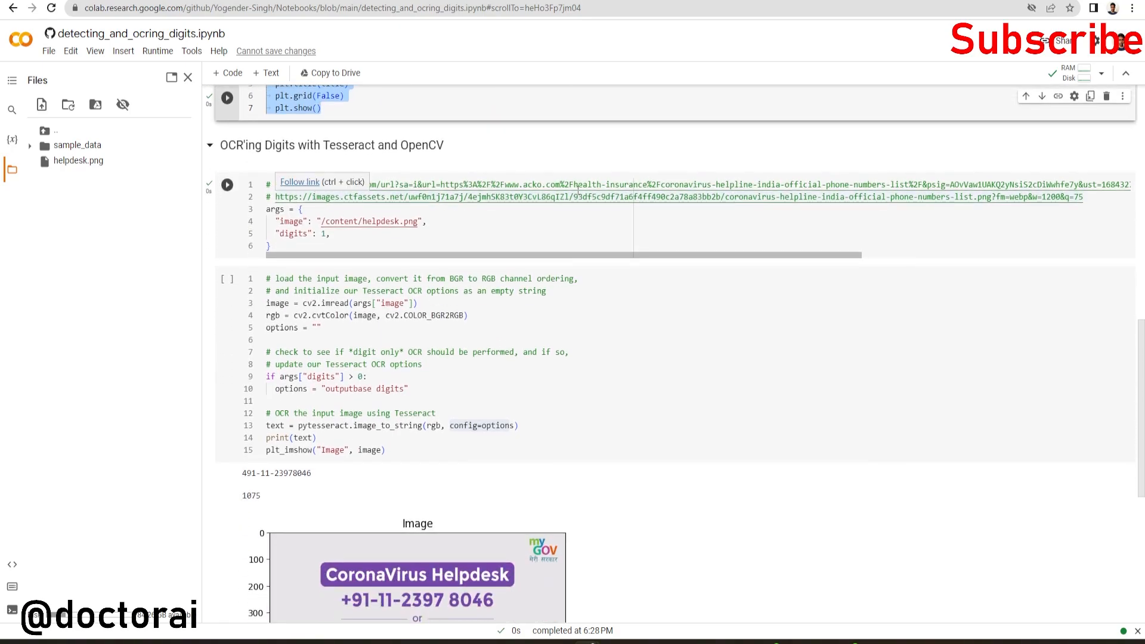
scroll("down", 3)
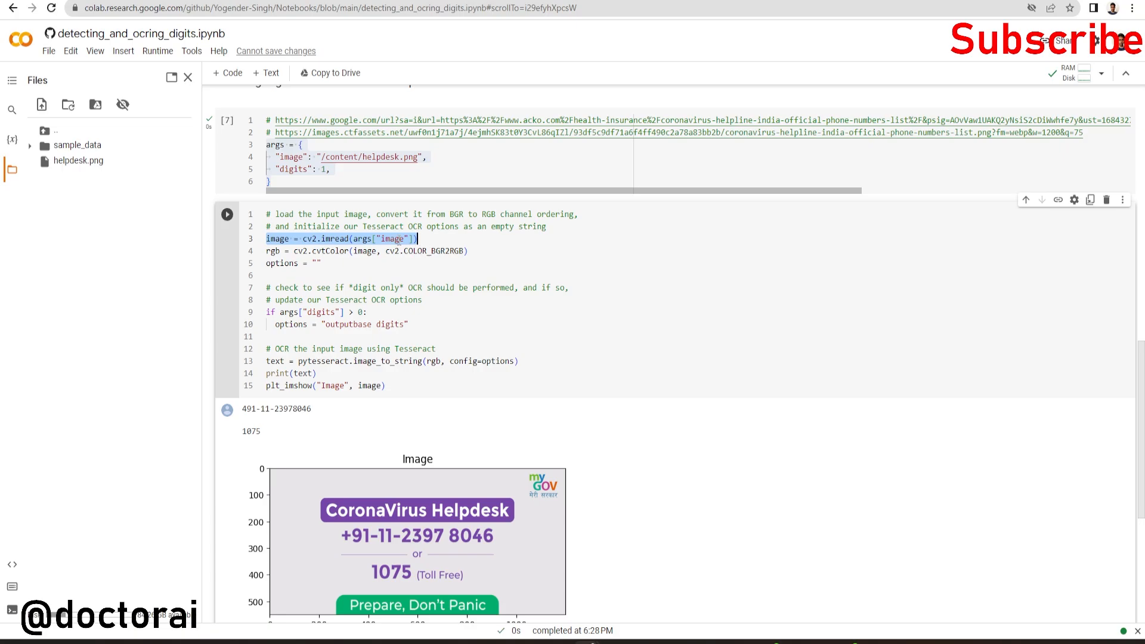
mouse_move(78, 160)
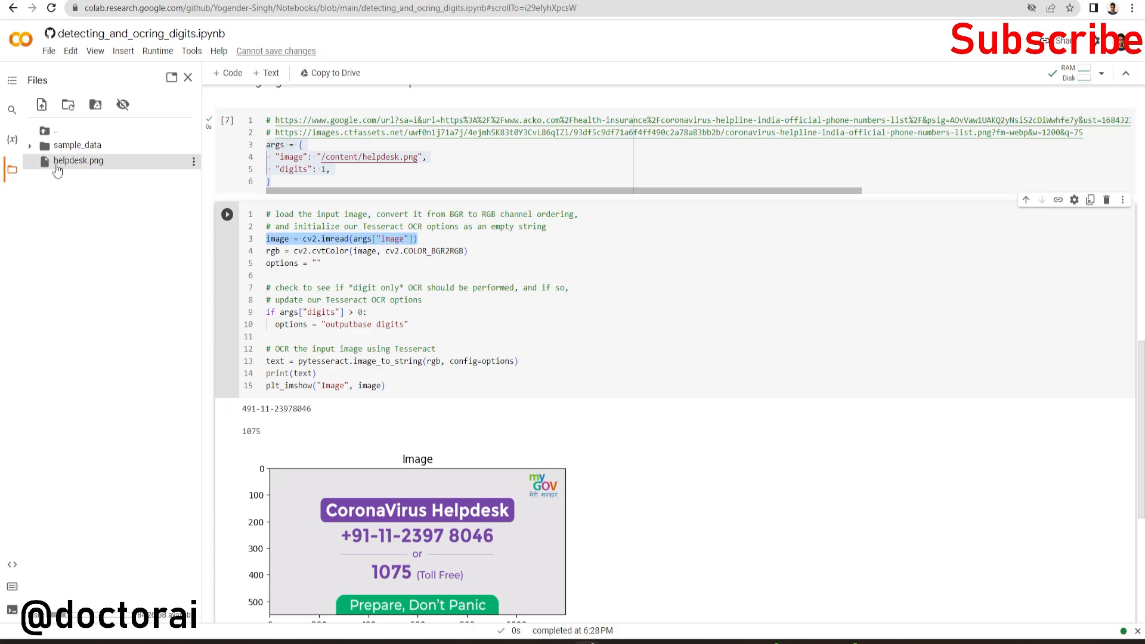
mouse_move(139, 160)
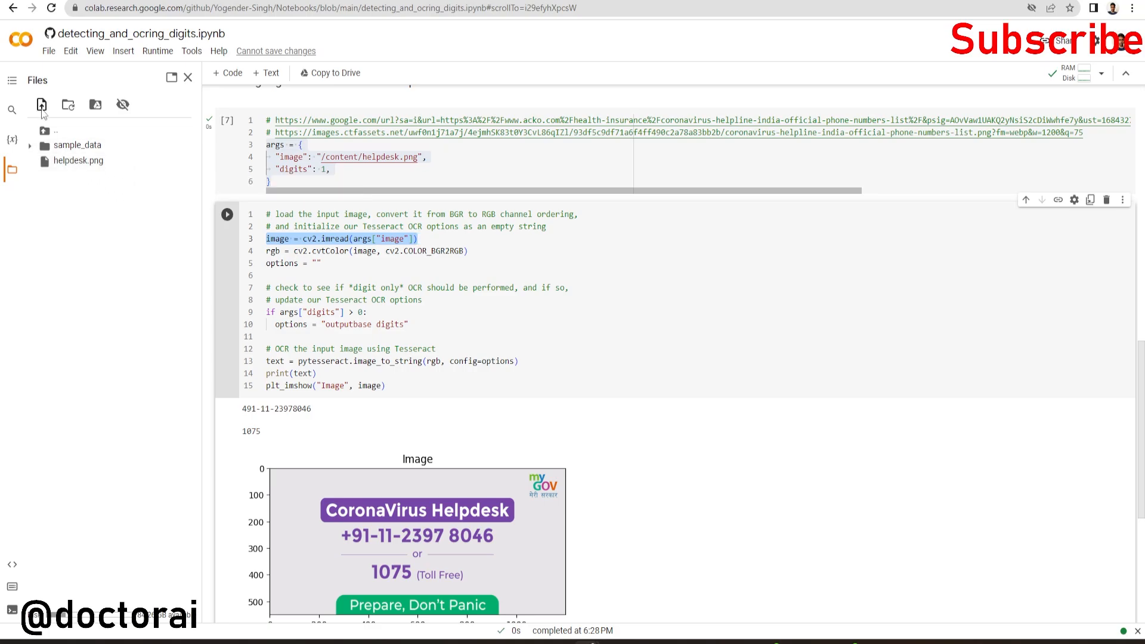
left_click(41, 104)
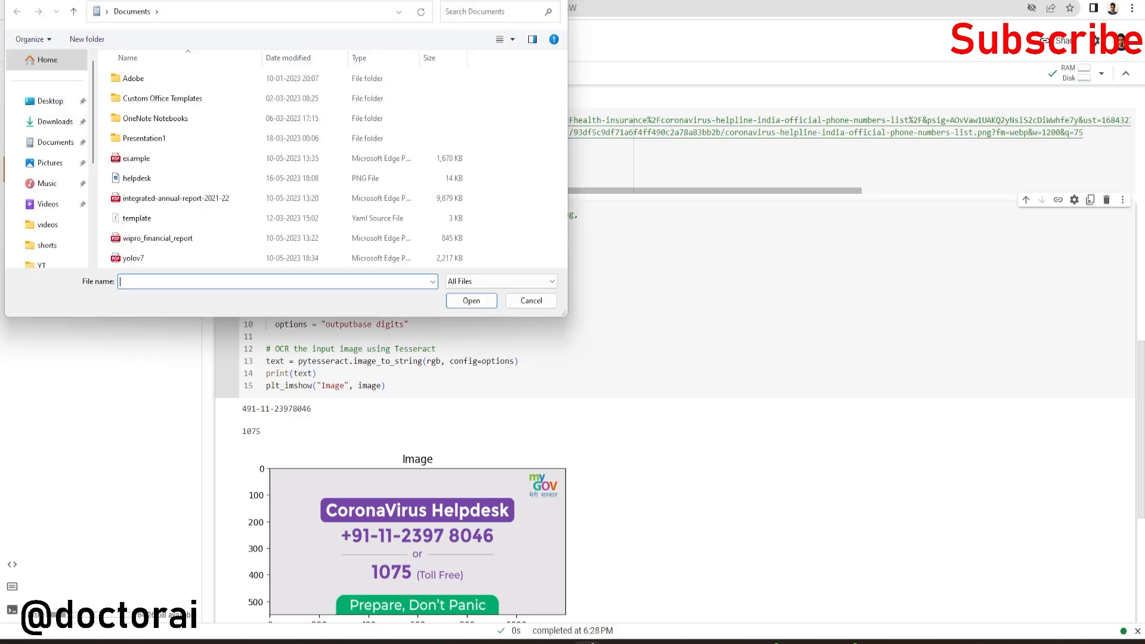
left_click(530, 300)
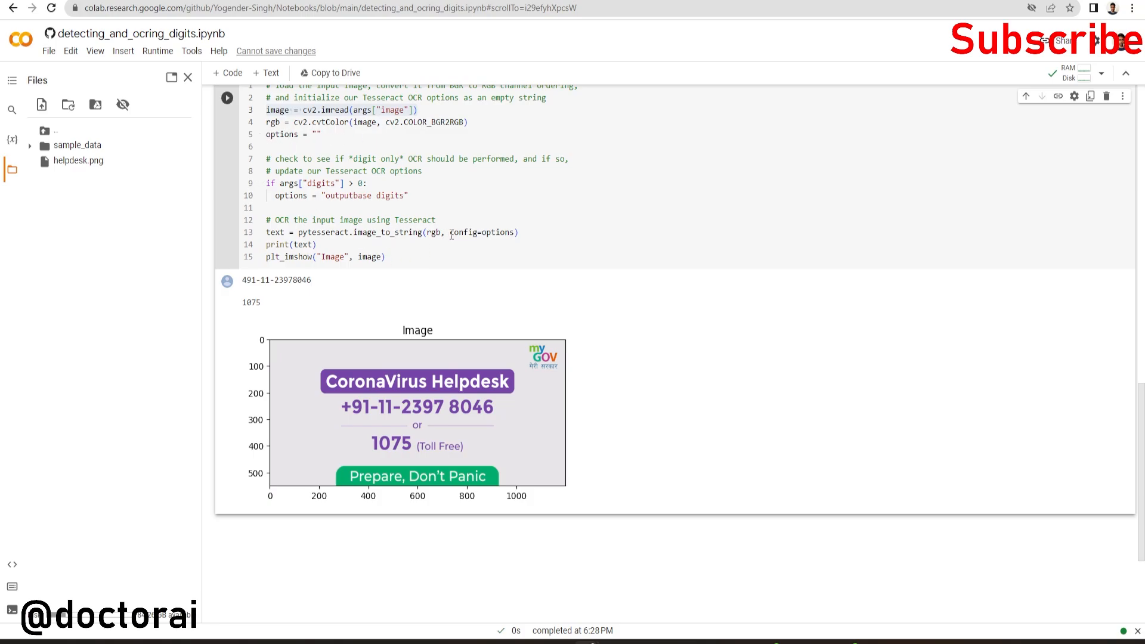
double_click(482, 231)
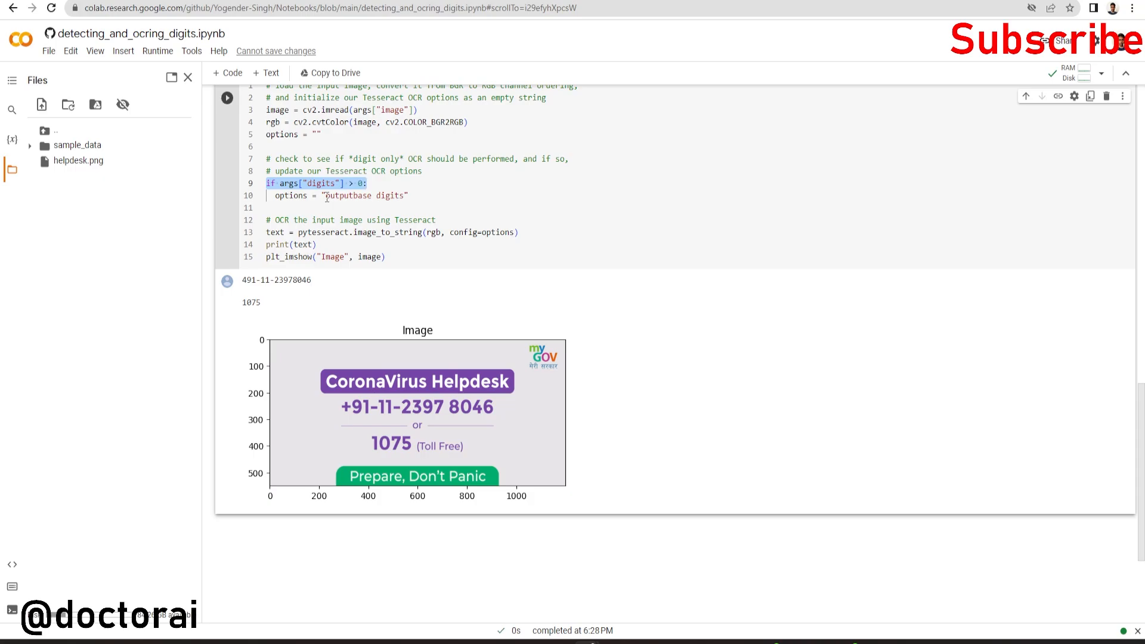
double_click(347, 195)
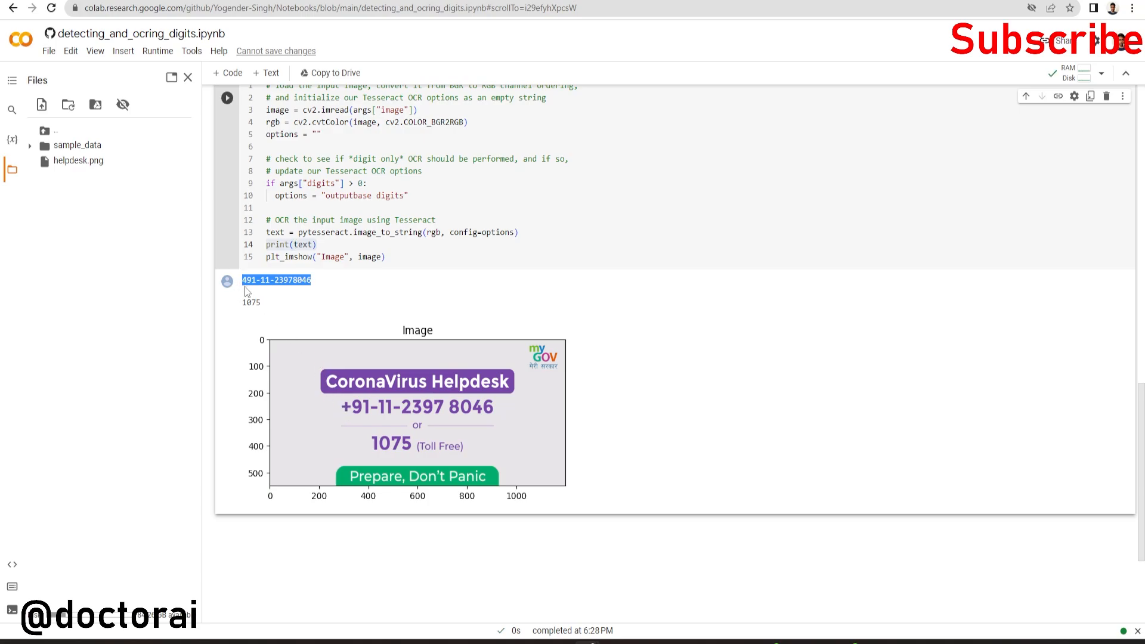
mouse_move(372, 456)
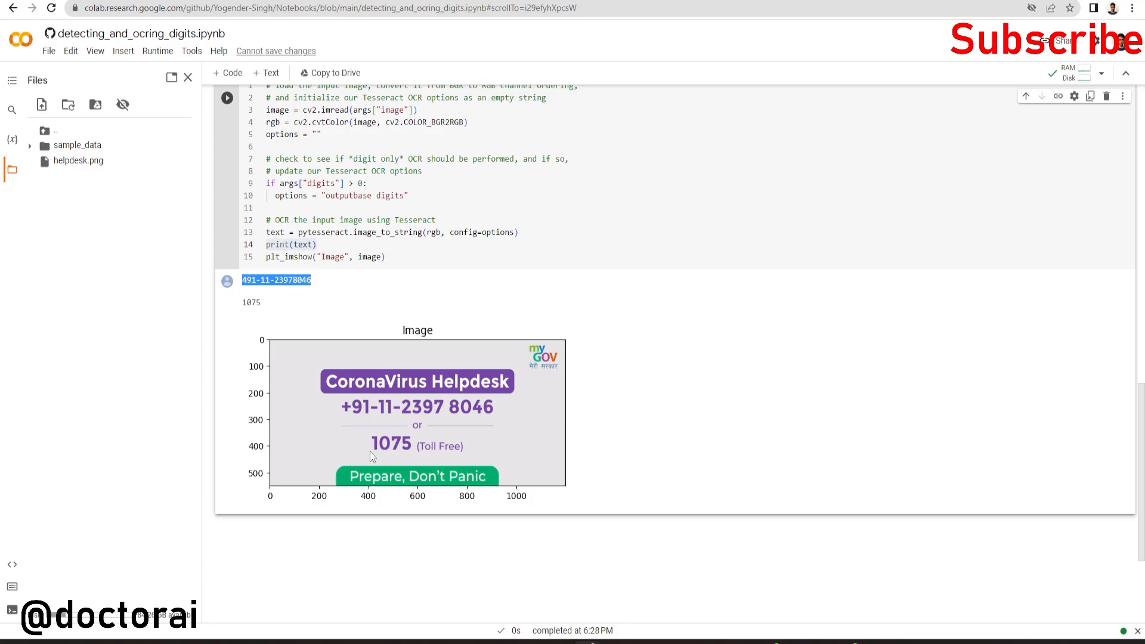
mouse_move(432, 454)
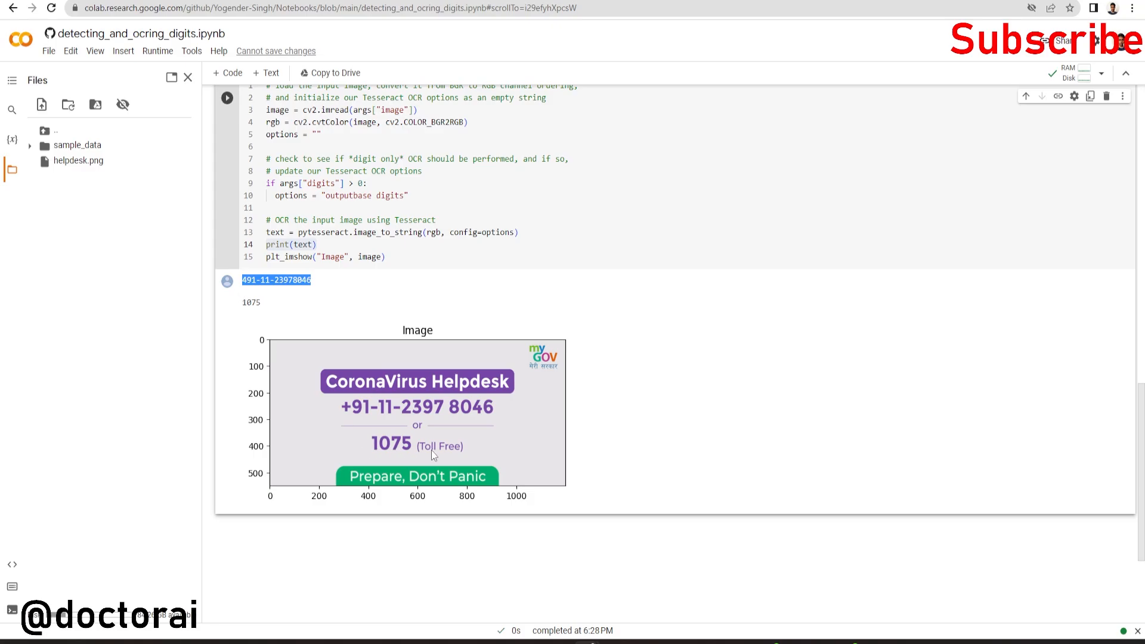